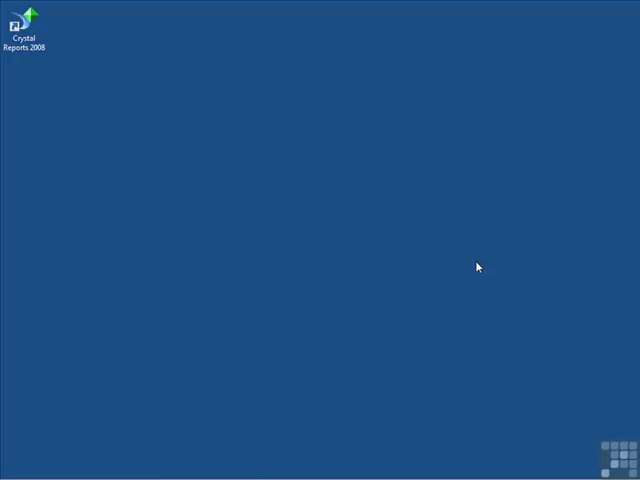
{"action": "mouse_move", "coordinate": [238, 162]}
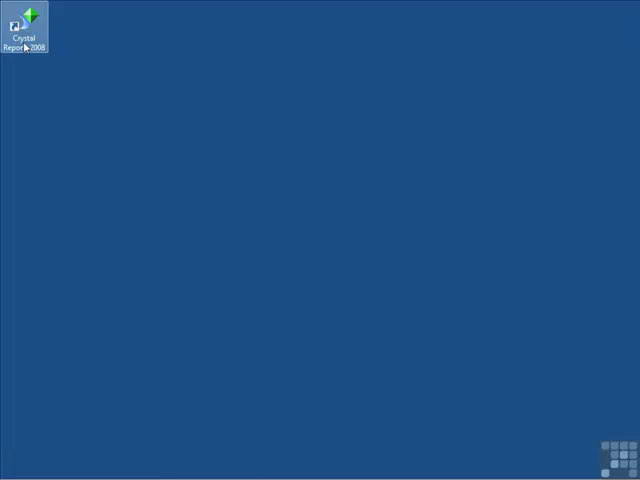
- Launch Crystal Reports 2008 from the Start menu's installed programs
{"action": "left_click", "coordinate": [12, 472]}
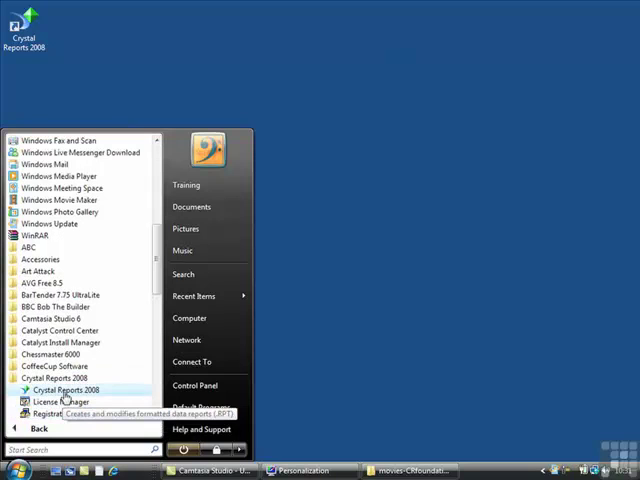
{"action": "left_click", "coordinate": [64, 388]}
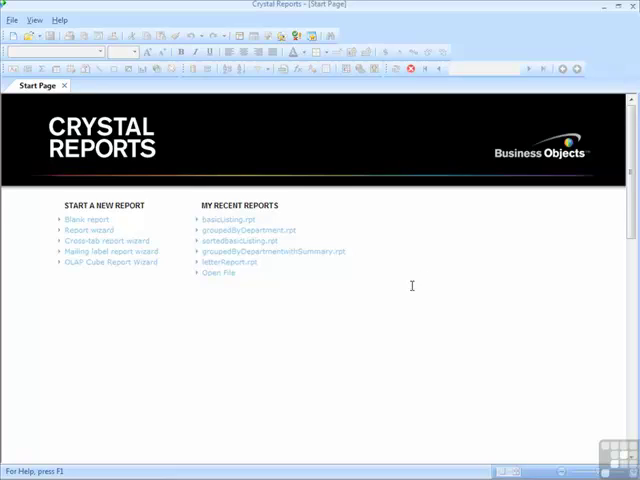
{"action": "mouse_move", "coordinate": [394, 312]}
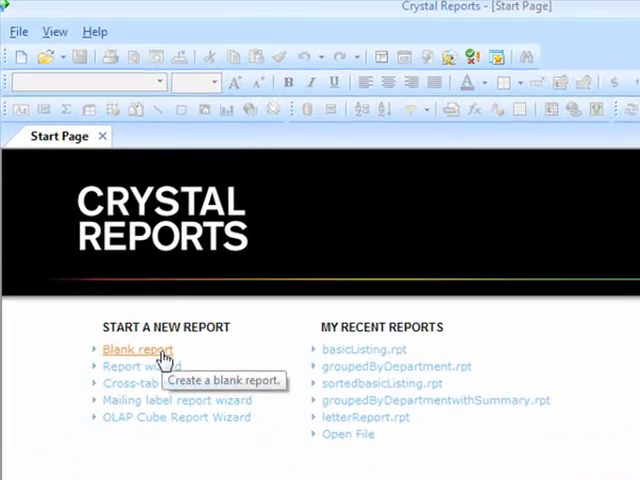
{"action": "mouse_move", "coordinate": [176, 416]}
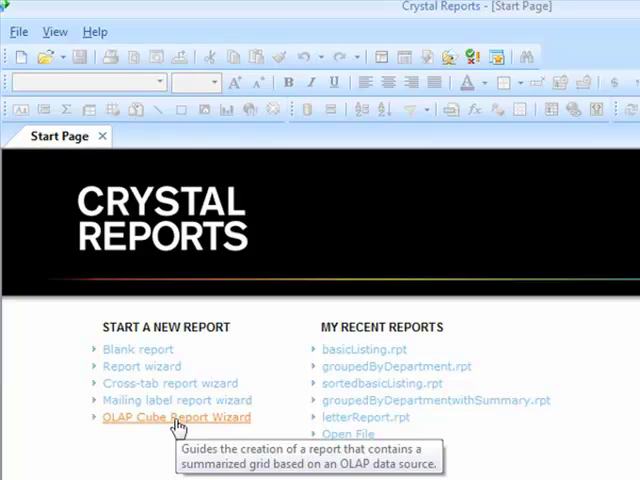
{"action": "mouse_move", "coordinate": [280, 372]}
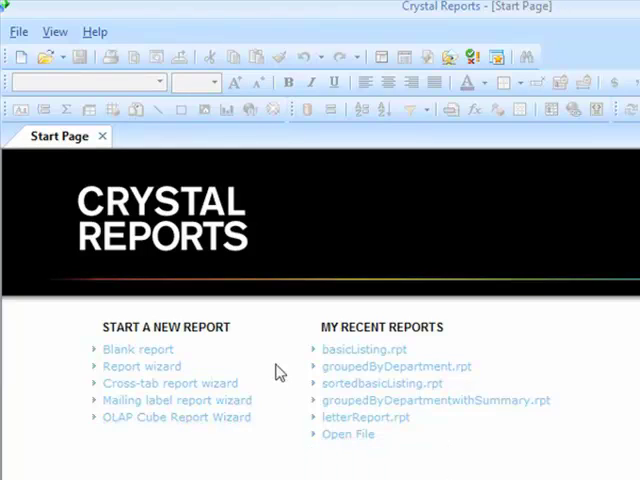
{"action": "mouse_move", "coordinate": [300, 356]}
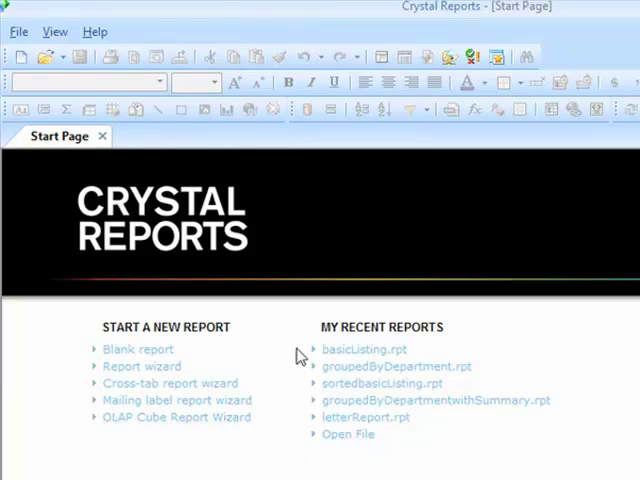
{"action": "mouse_move", "coordinate": [360, 420]}
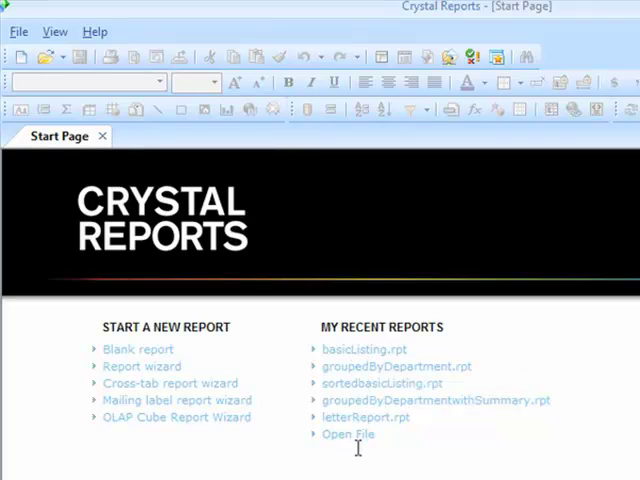
{"action": "mouse_move", "coordinate": [308, 452]}
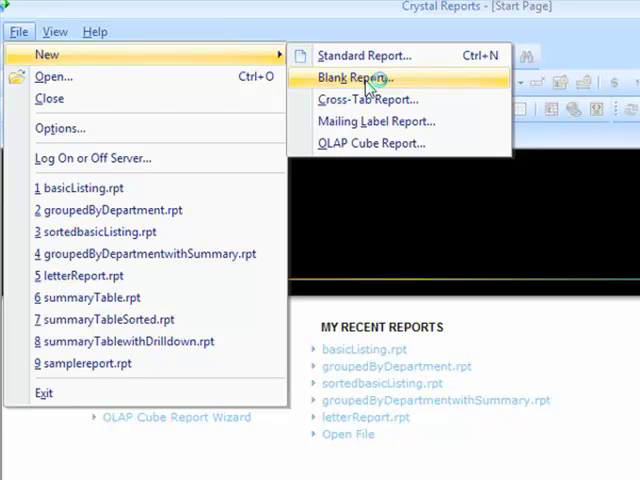
- Start a new blank report, bringing up the Database Expert
{"action": "left_click", "coordinate": [352, 78]}
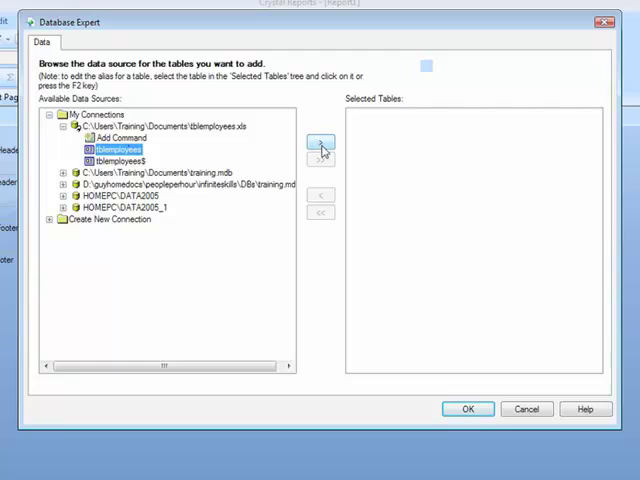
{"action": "mouse_move", "coordinate": [230, 152]}
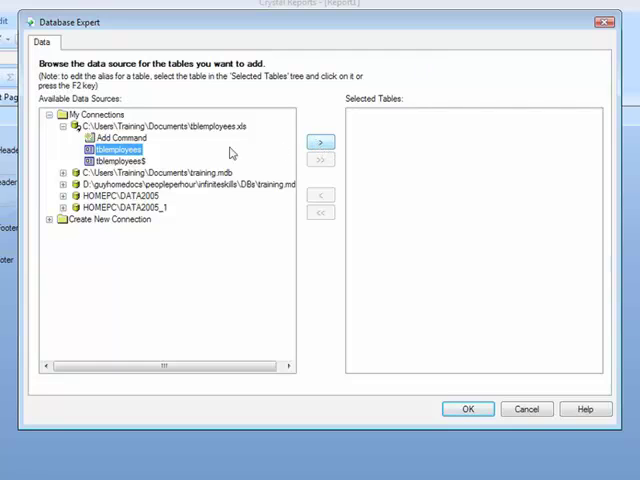
- Add the Employees table from employees.xls to Selected Tables
{"action": "left_click", "coordinate": [320, 140]}
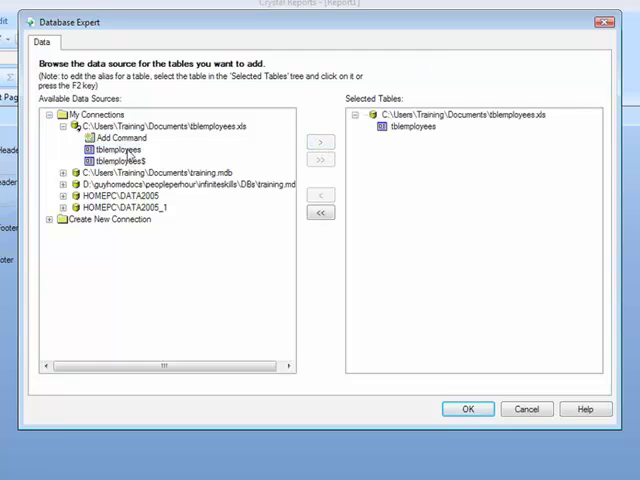